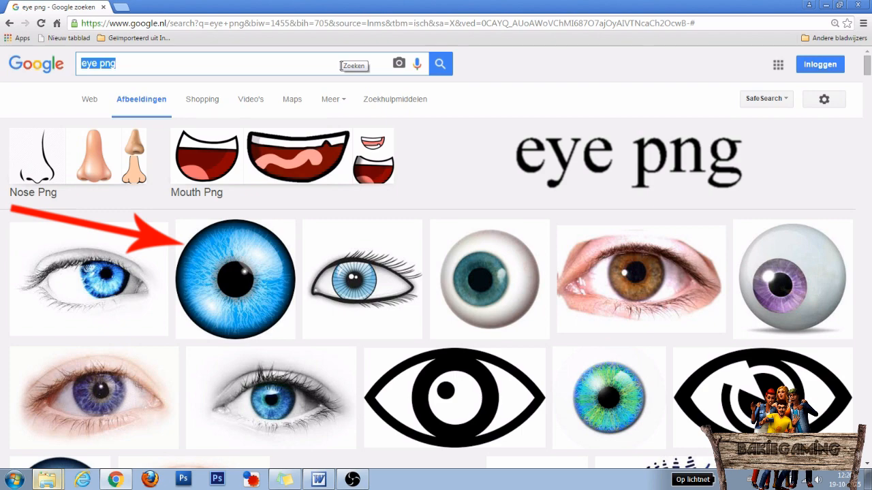
Step: Pick the round blue iris image from the 'eye png' image results
click(386, 479)
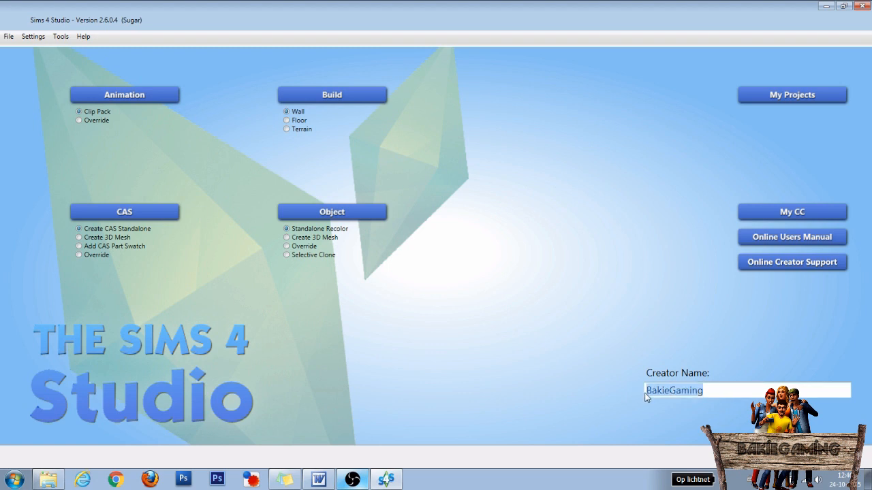
mouse_move(111, 217)
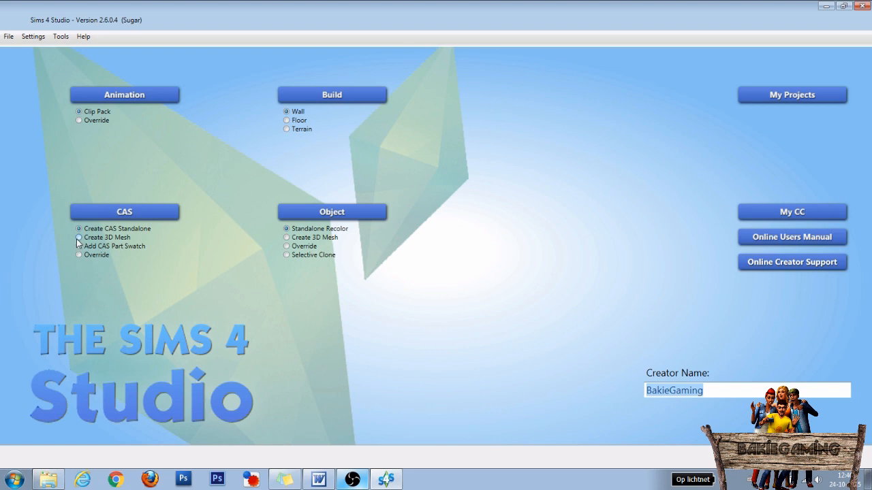
Step: Start a CAS standalone project from the plain black male short tee found via 'shirtteeshort'
click(79, 237)
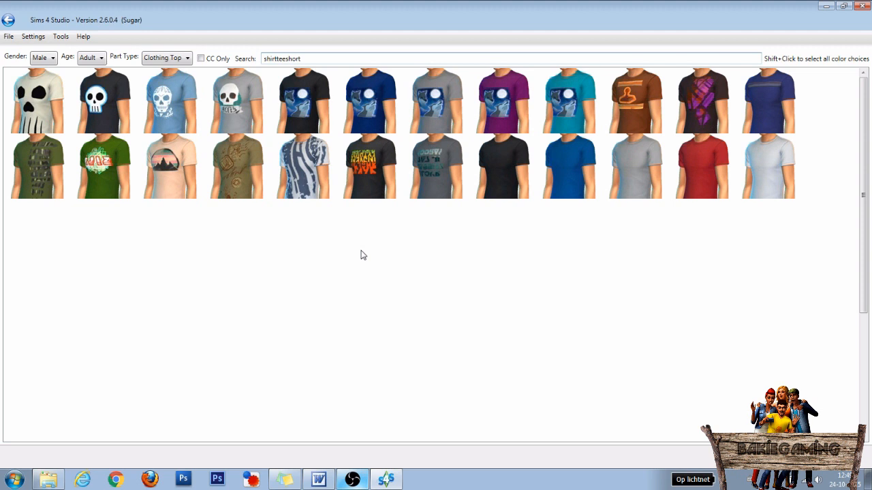
click(43, 57)
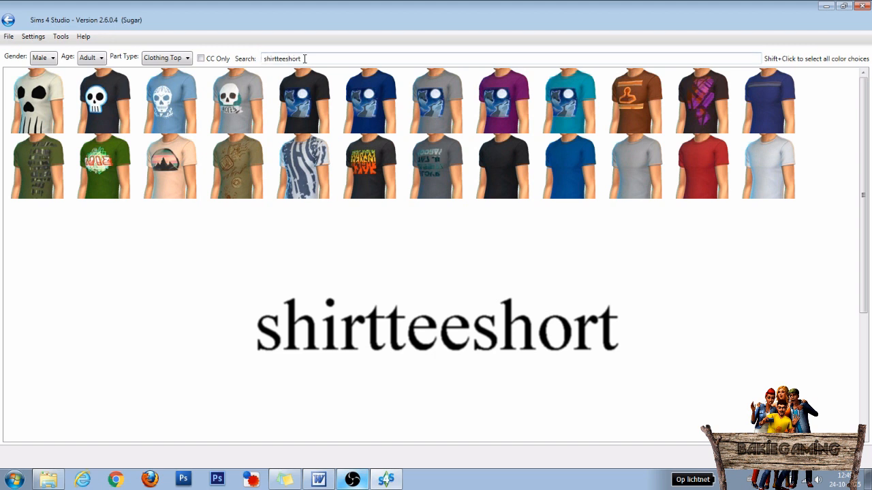
mouse_move(501, 166)
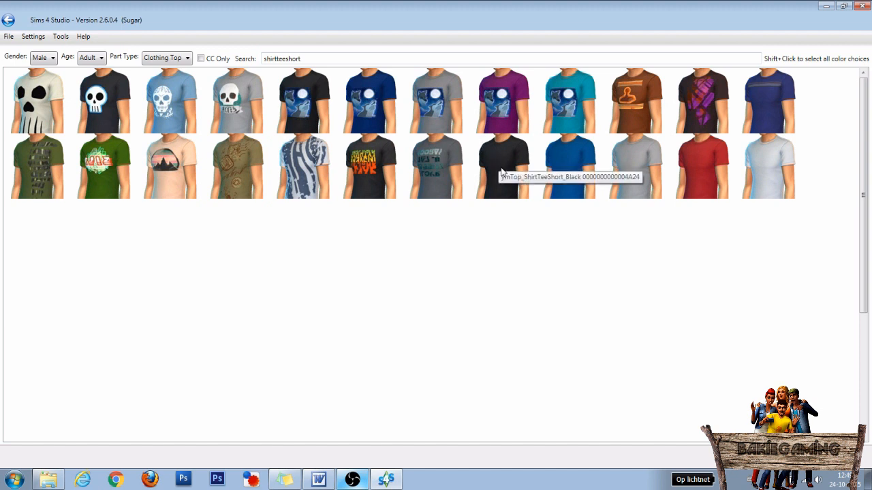
click(502, 167)
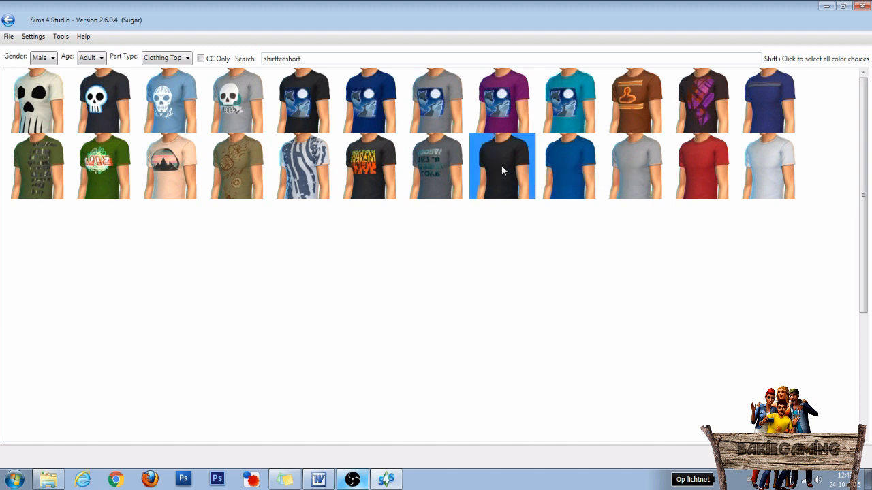
mouse_move(503, 170)
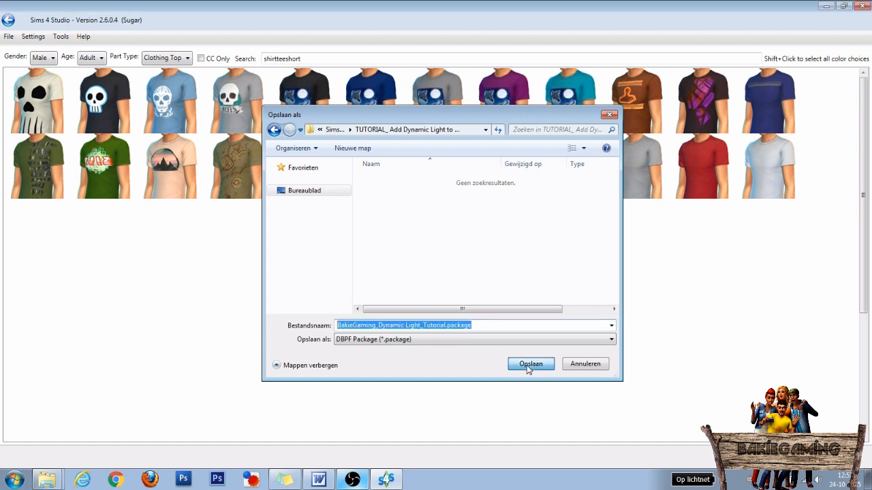
Step: Save the package and import New_Shirt.dds as the black tee's texture
click(531, 364)
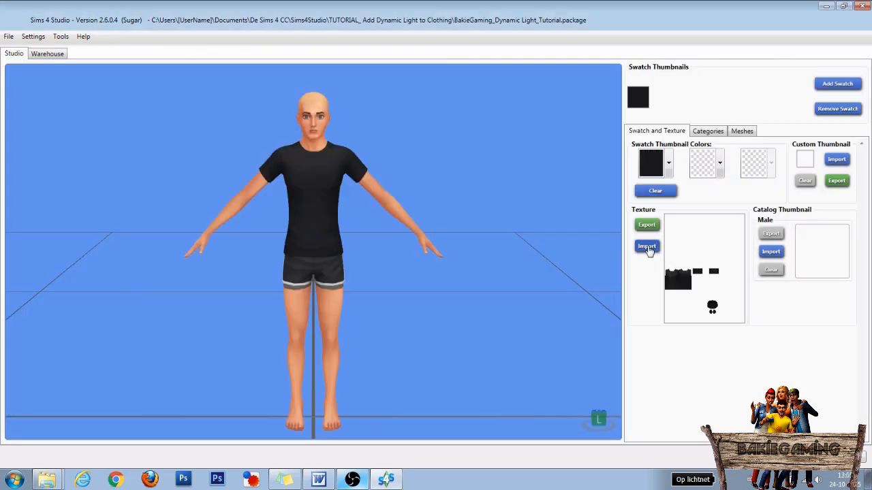
click(646, 246)
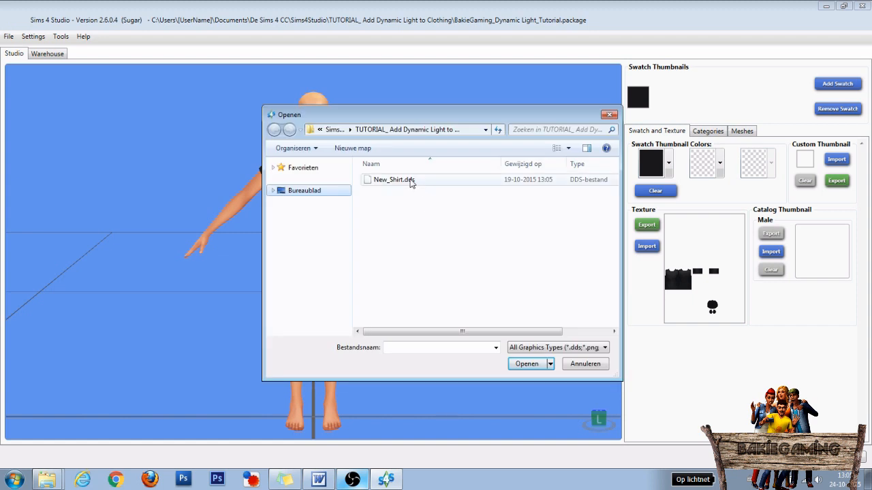
click(394, 179)
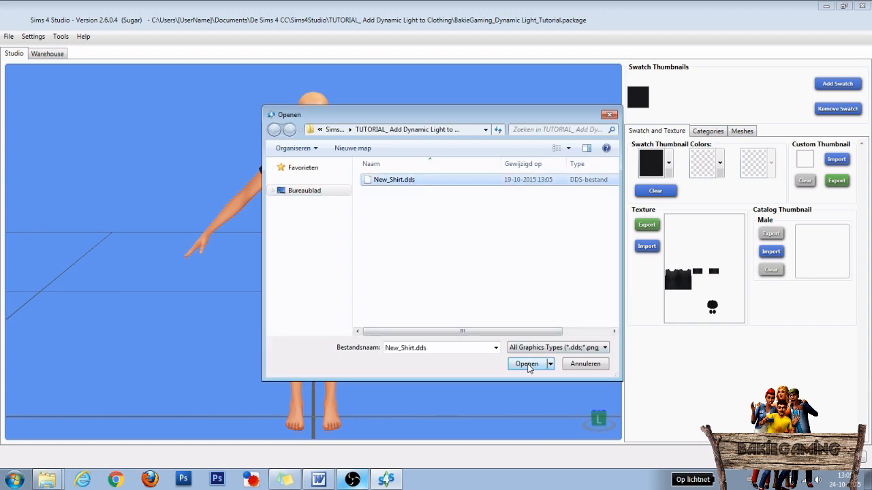
click(526, 363)
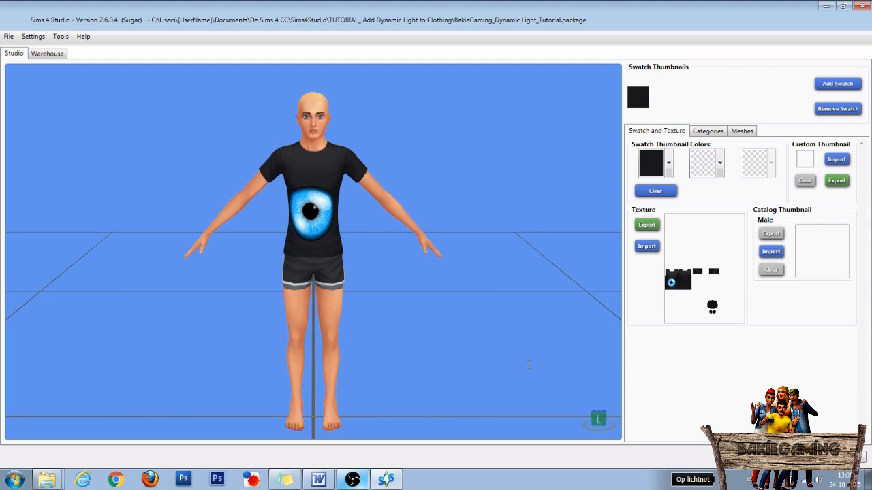
mouse_move(426, 281)
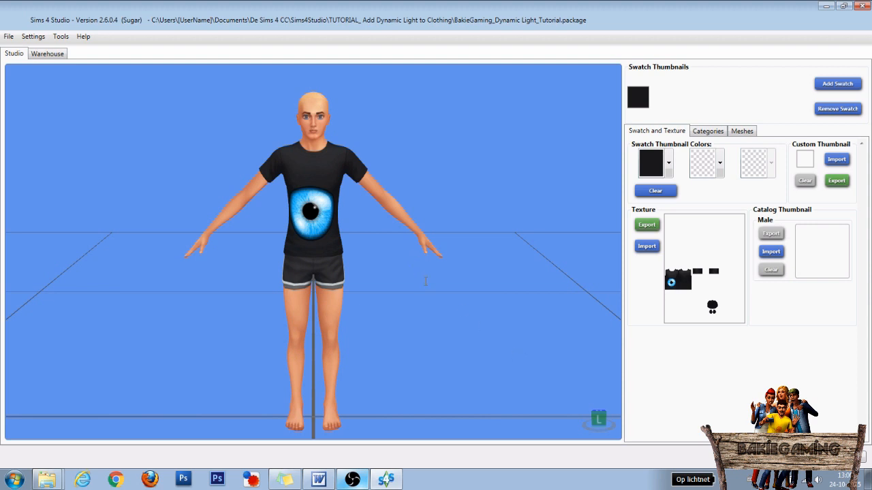
mouse_move(529, 364)
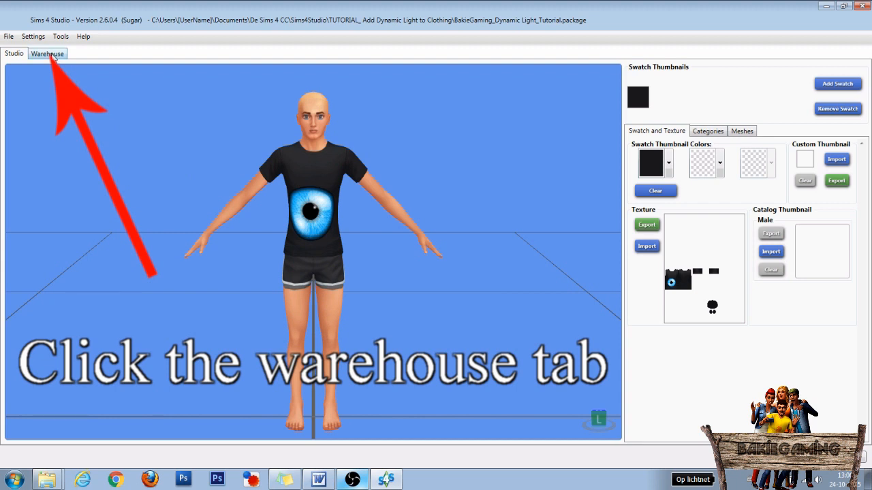
Step: Hash 'BakieGaming_Dynamic Light_Tutorial' to FNV64 64E5C331BAB15EFB and paste it into Notepad
click(47, 53)
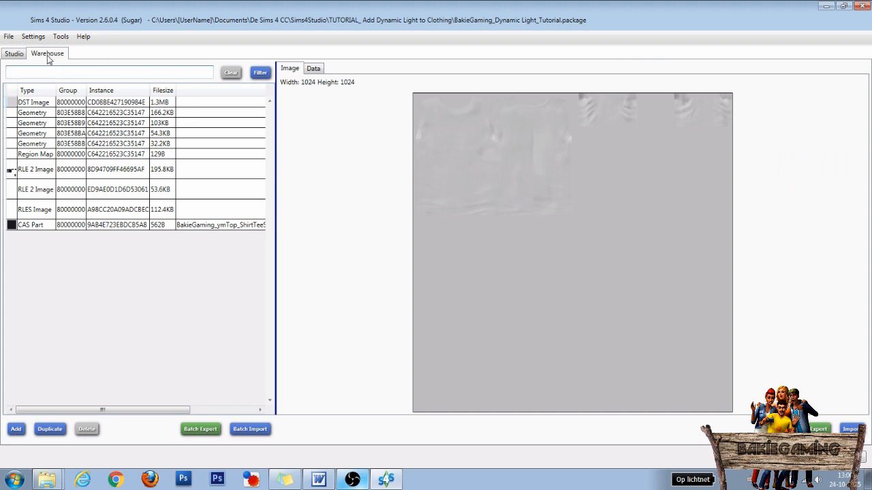
mouse_move(101, 286)
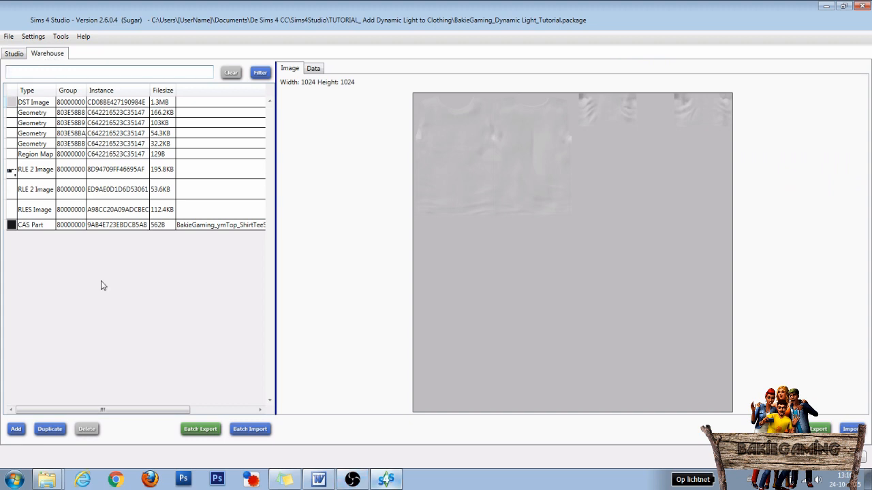
click(61, 36)
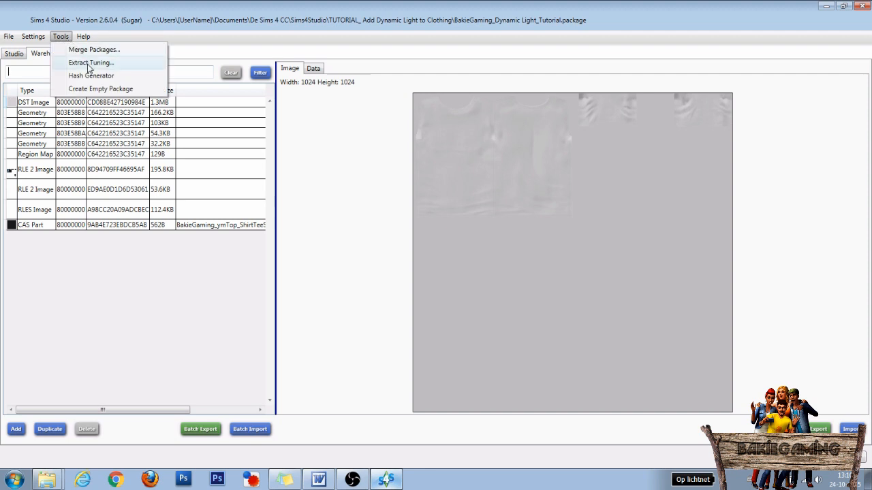
click(91, 76)
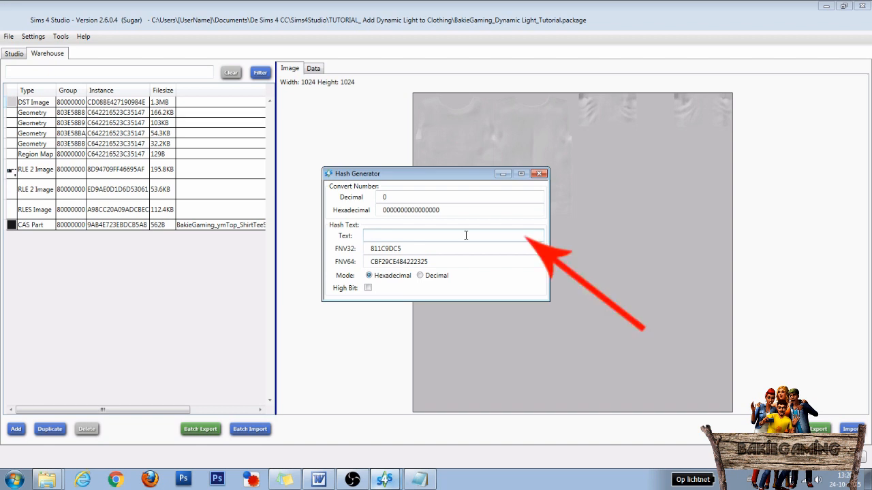
text(BakieGaming_Dynamic Light_Tutorial)
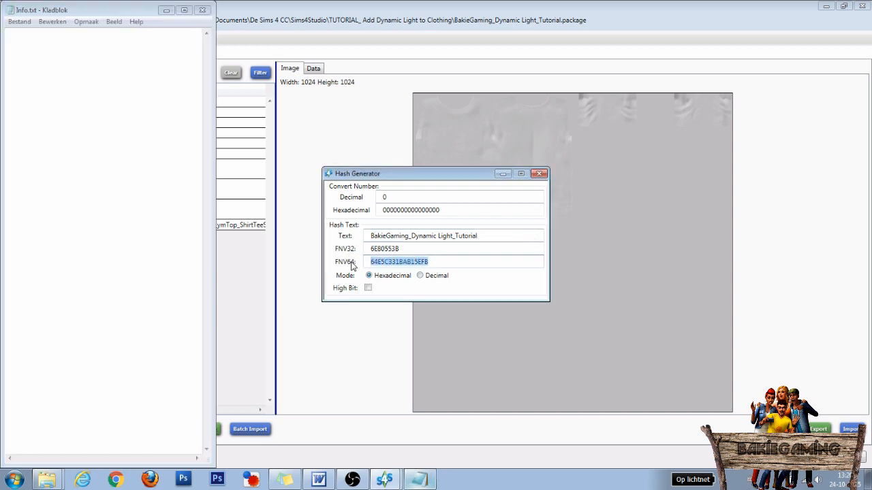
key(ctrl+c)
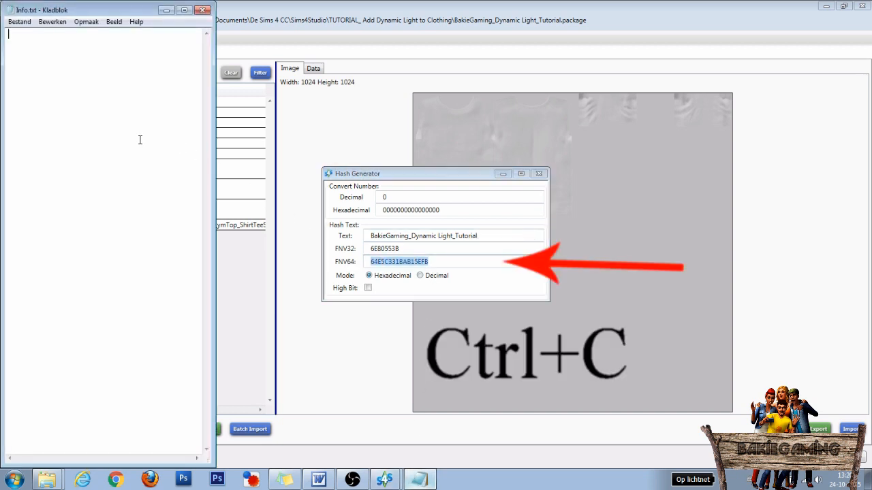
key(ctrl+v)
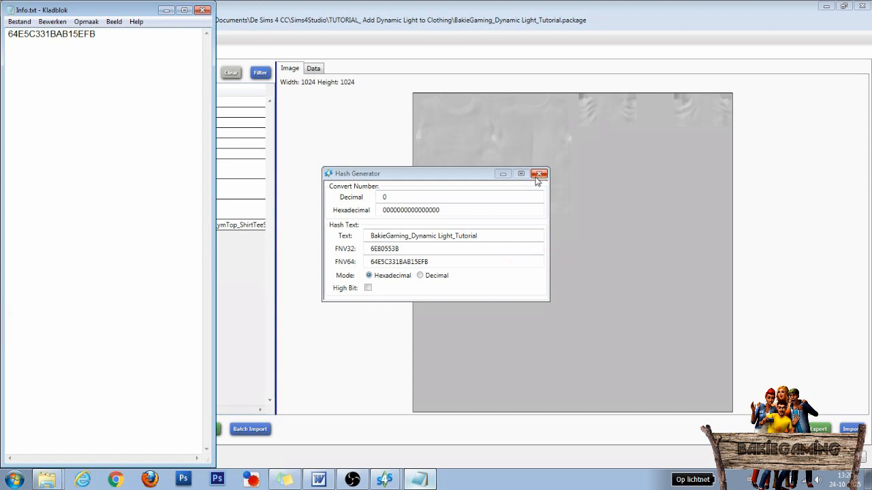
click(538, 173)
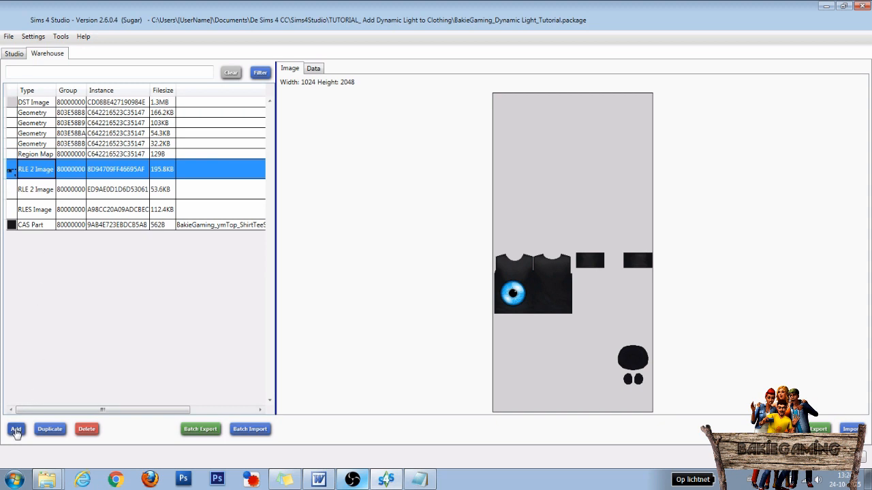
Step: Add a DSTImageResource with instance 64E5C331BAB15EFB to the package
click(16, 429)
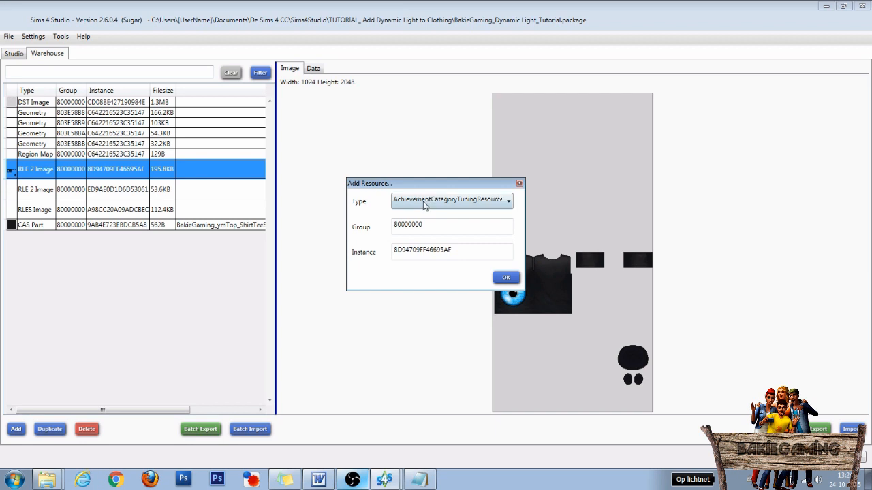
click(507, 200)
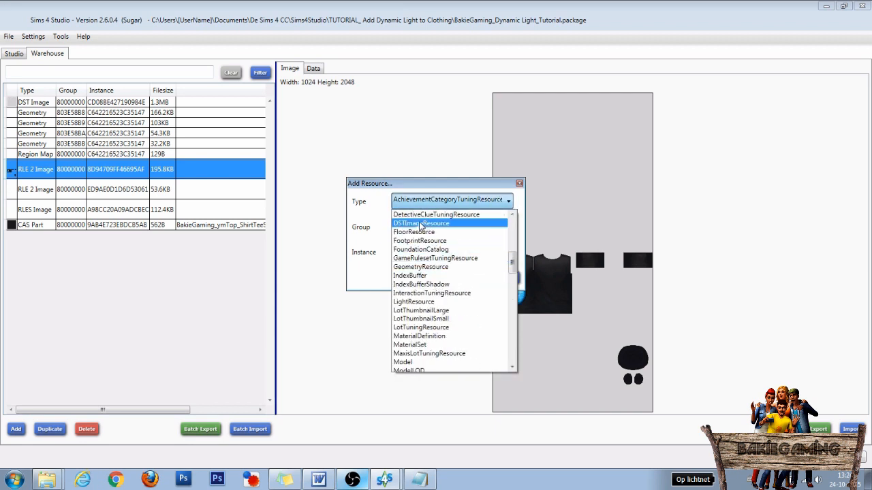
click(421, 223)
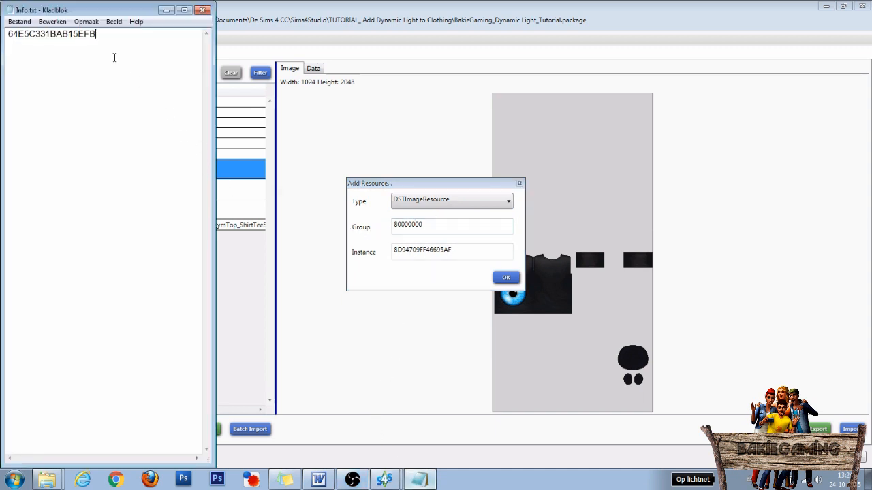
key(ctrl+a)
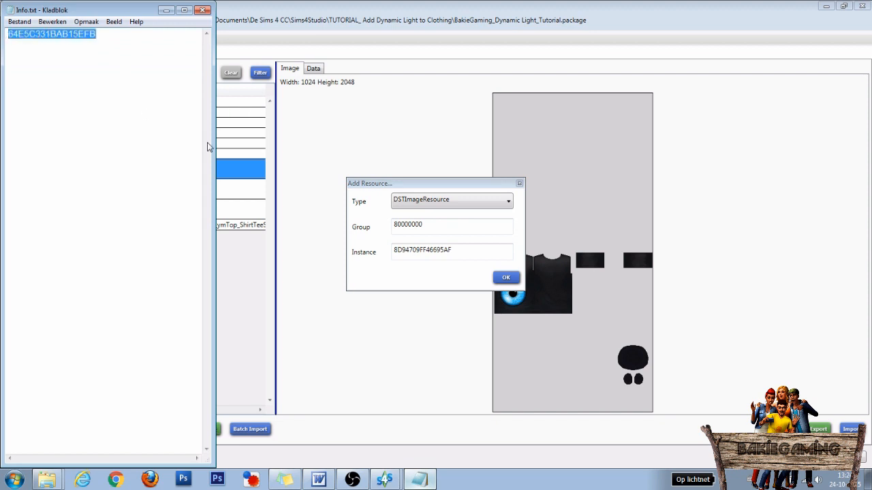
text(64E5C331BAB15EFB)
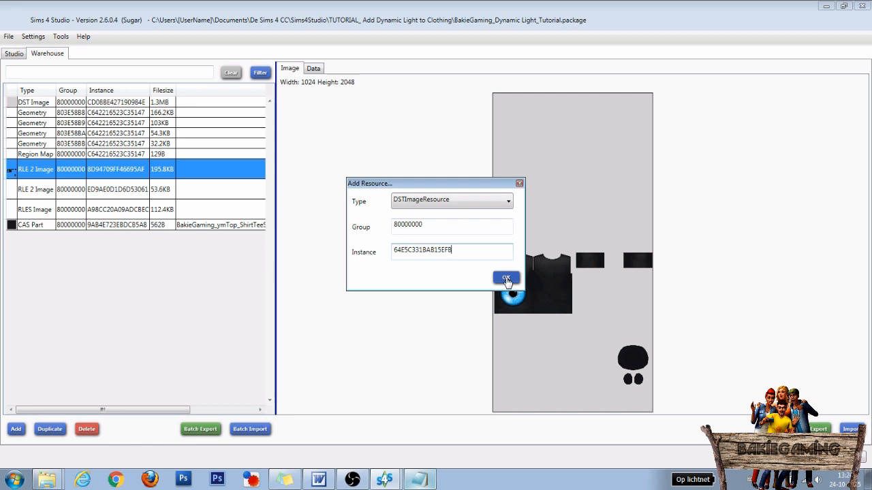
click(506, 279)
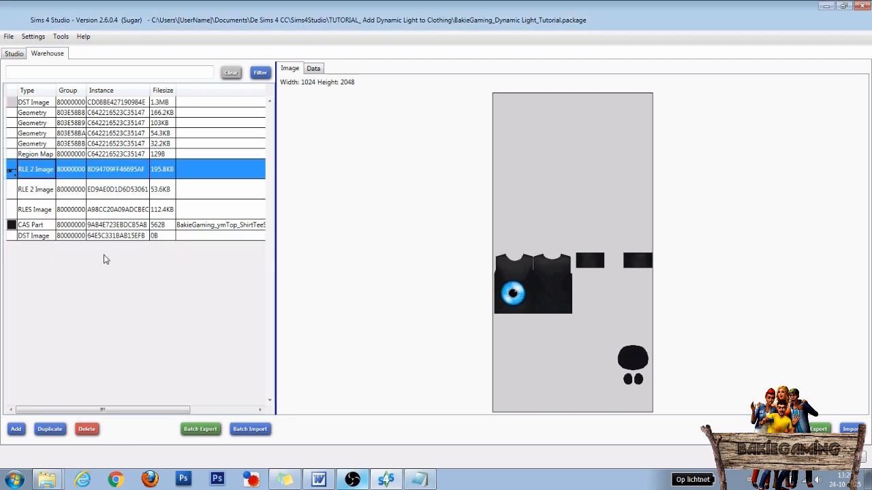
Step: View the new DST image's group, instance and type on its Data tab
click(112, 235)
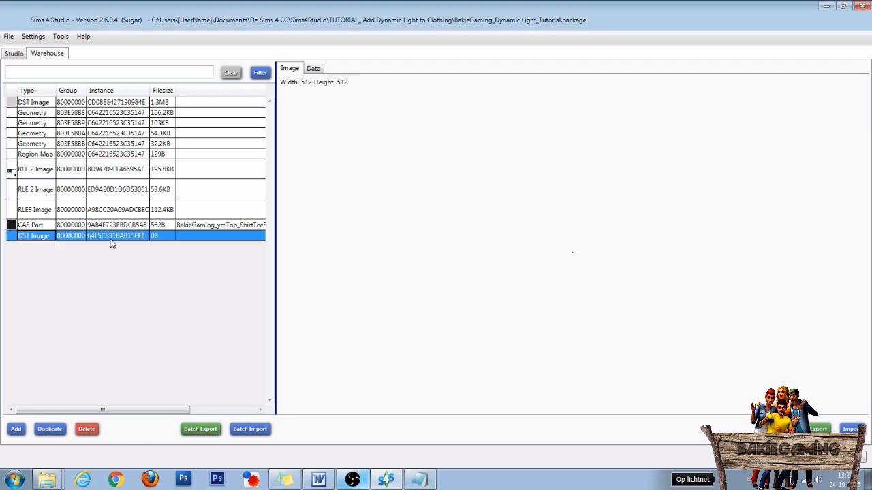
click(312, 68)
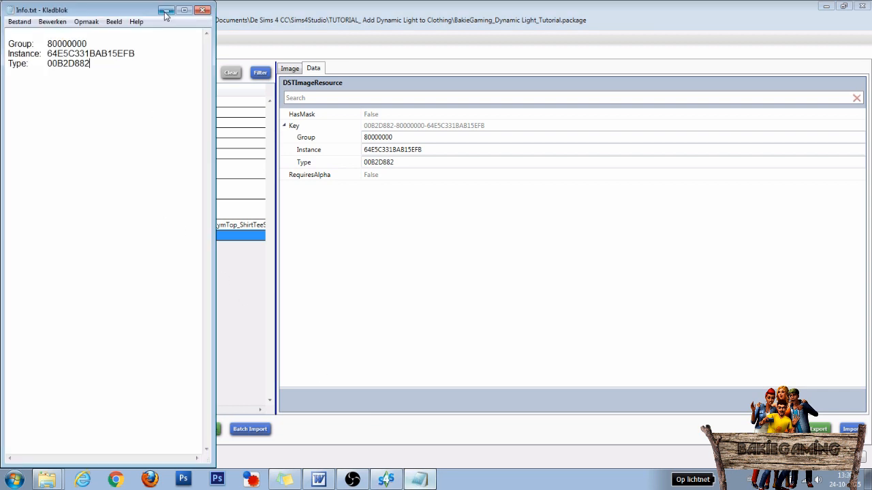
click(166, 10)
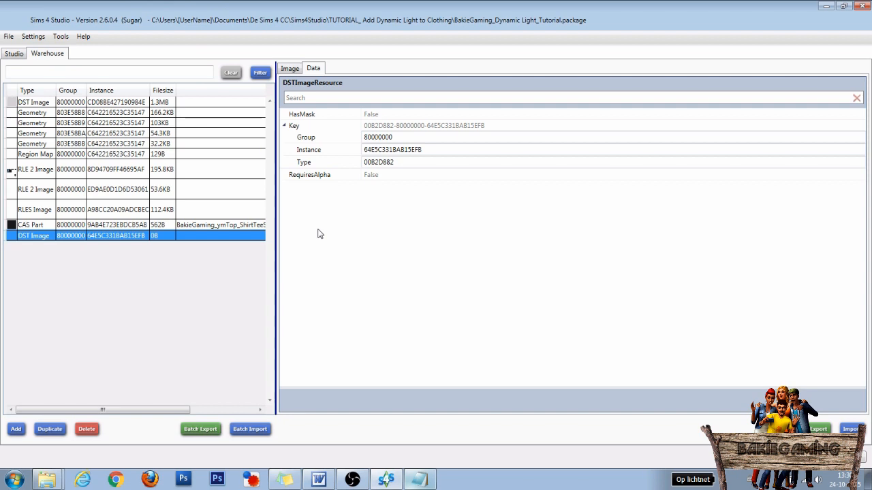
click(183, 479)
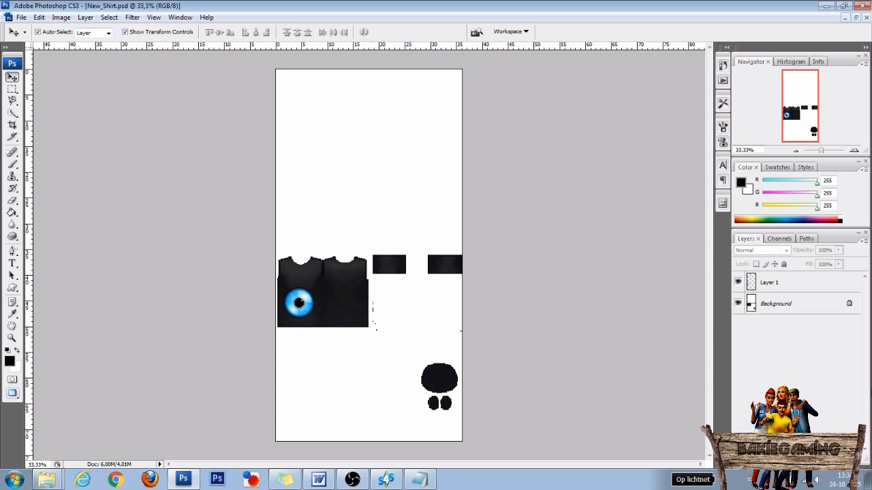
Step: Resize Layer 1's canvas to 1024 pixels high, anchored bottom centre, accepting the clipping
click(775, 303)
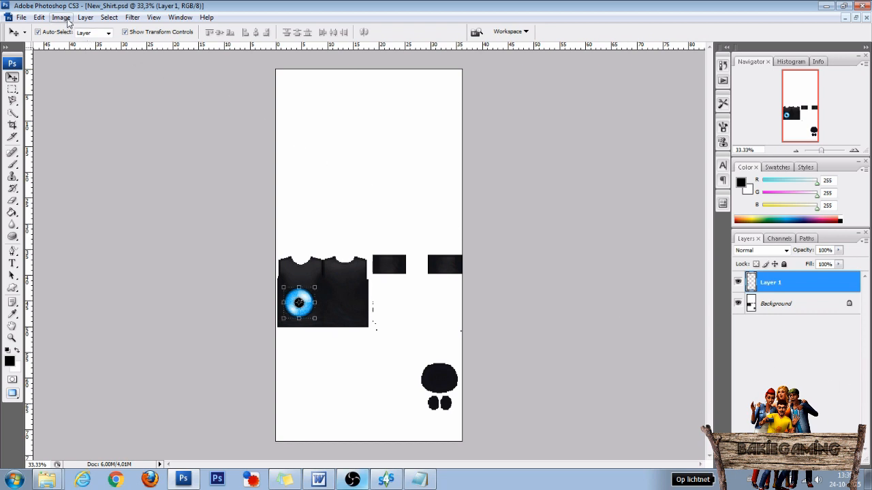
click(61, 17)
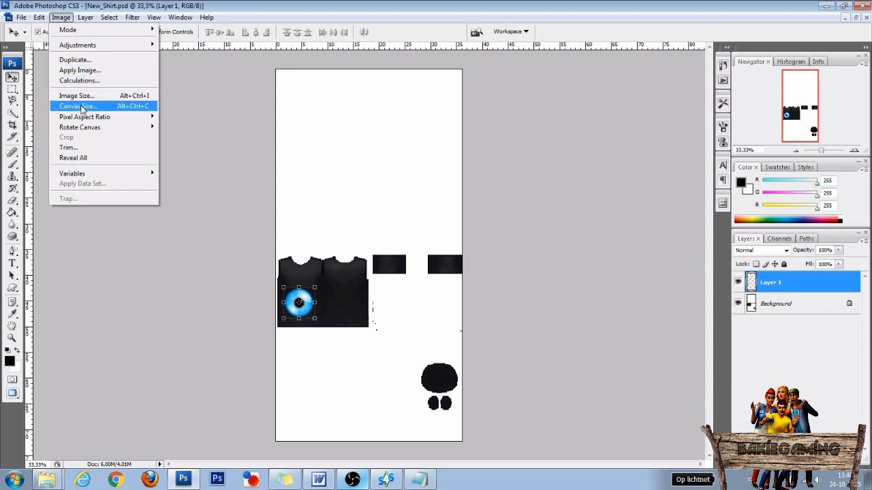
click(78, 106)
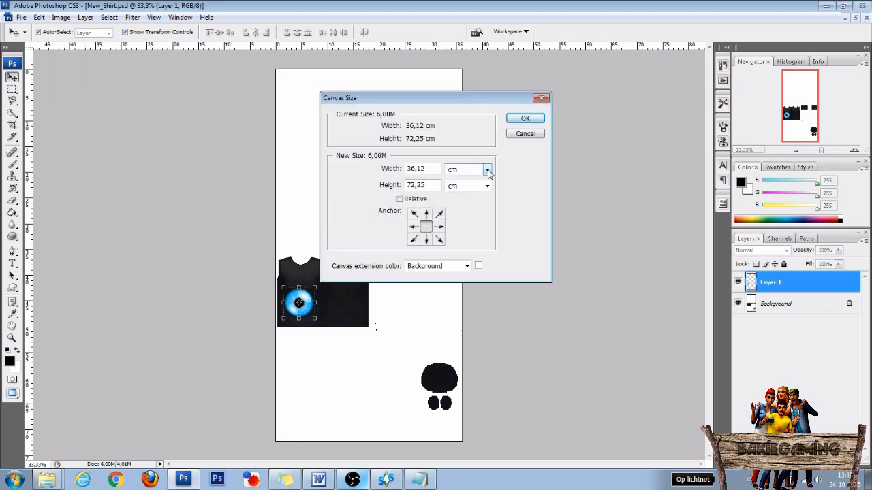
click(486, 169)
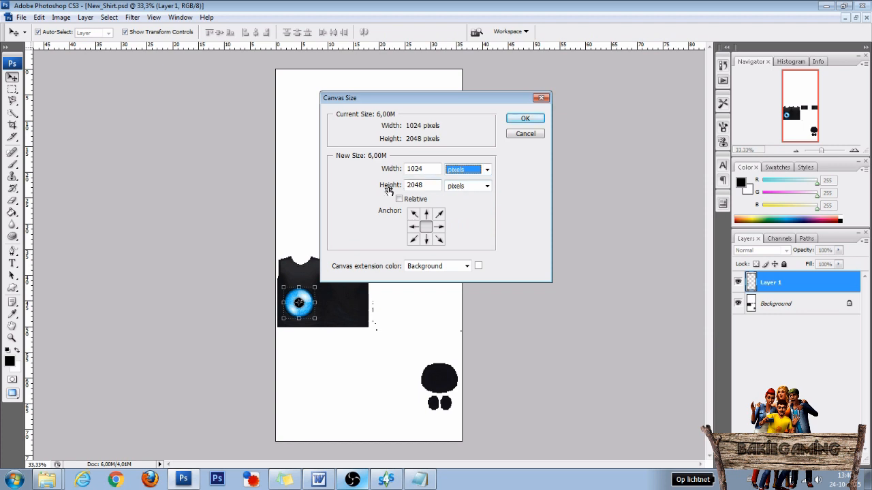
triple_click(422, 185)
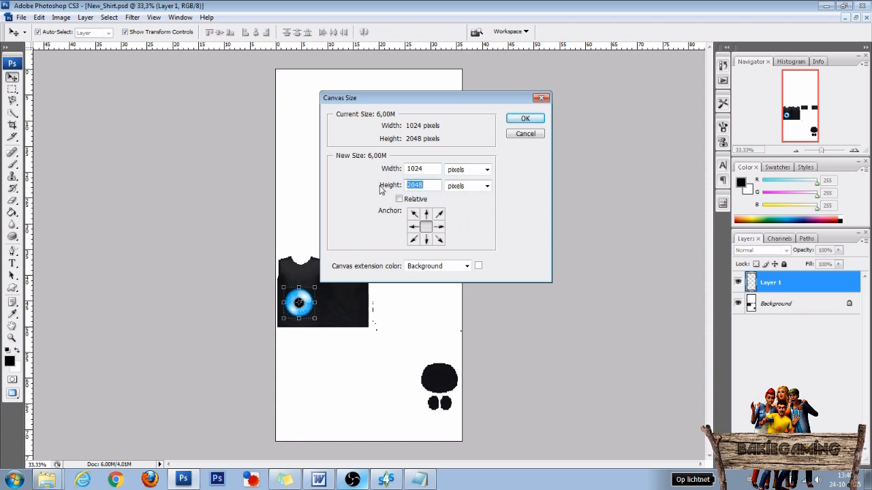
text(10)
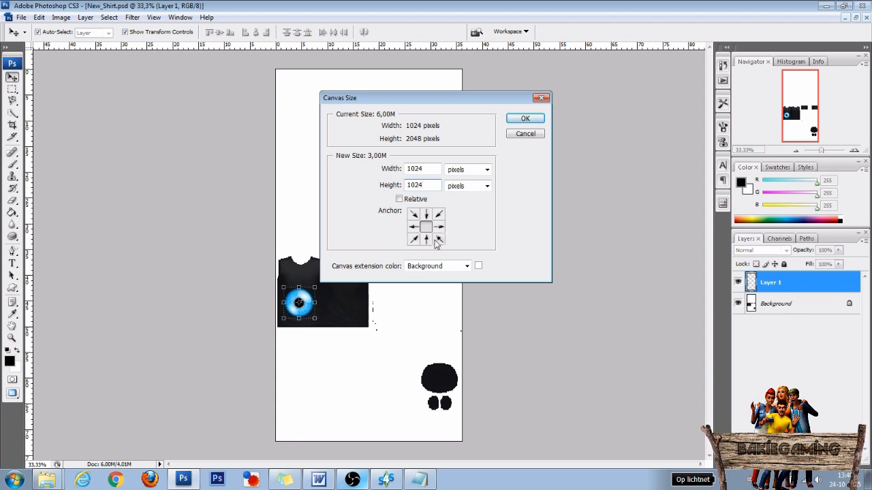
click(421, 185)
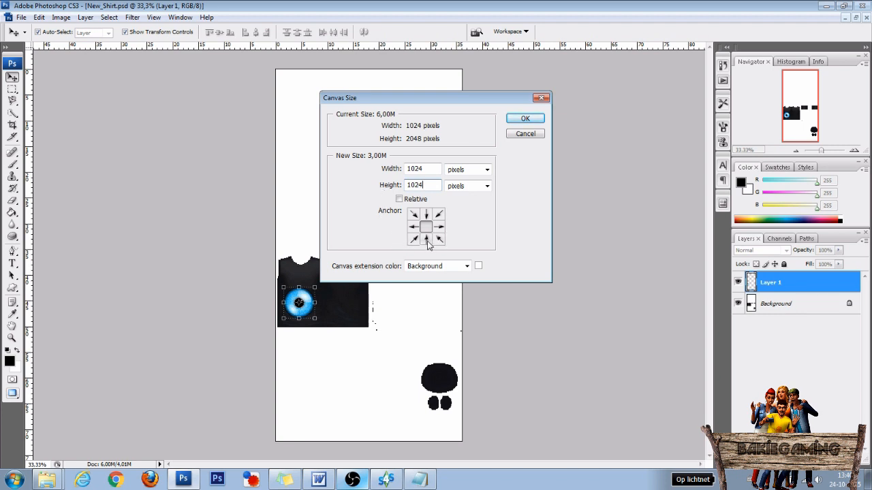
triple_click(421, 185)
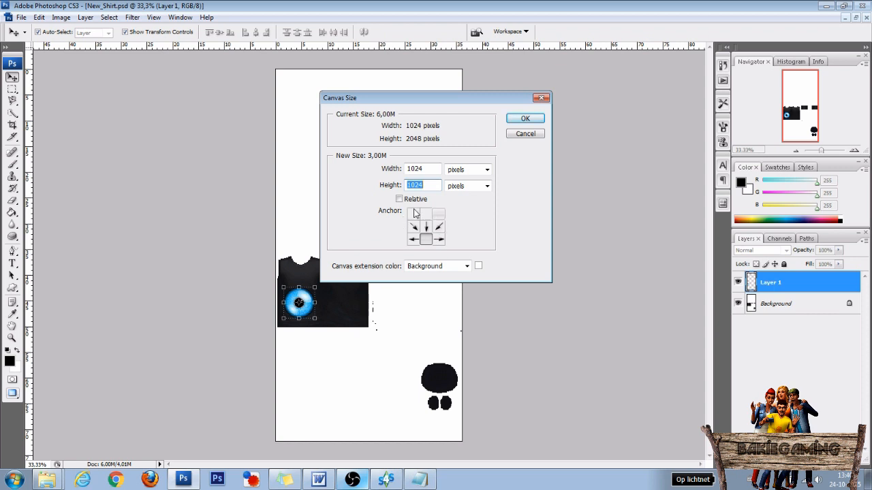
mouse_move(525, 118)
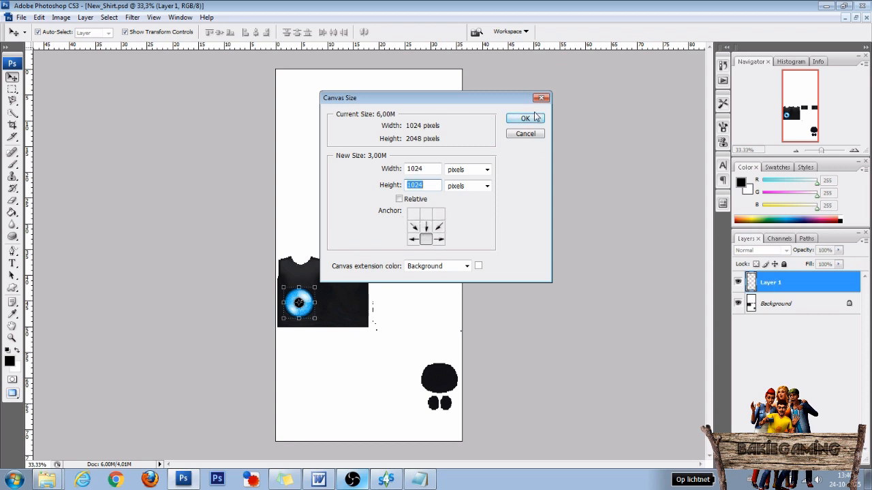
click(524, 118)
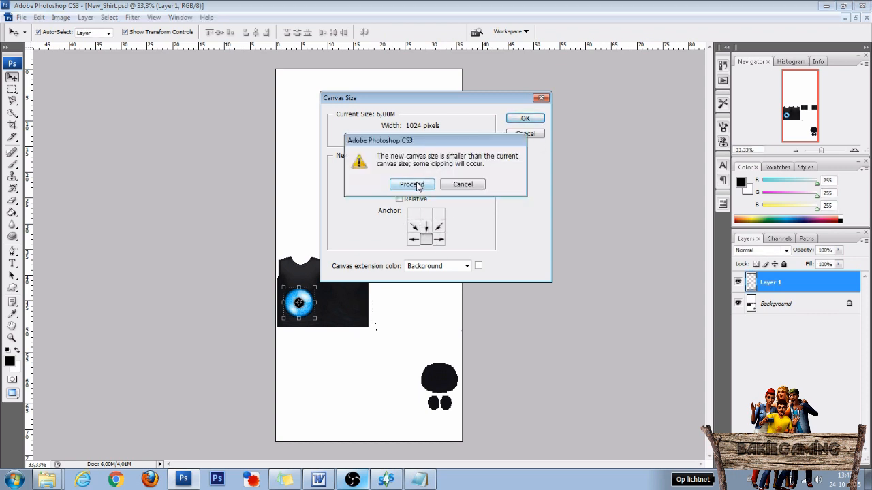
click(411, 184)
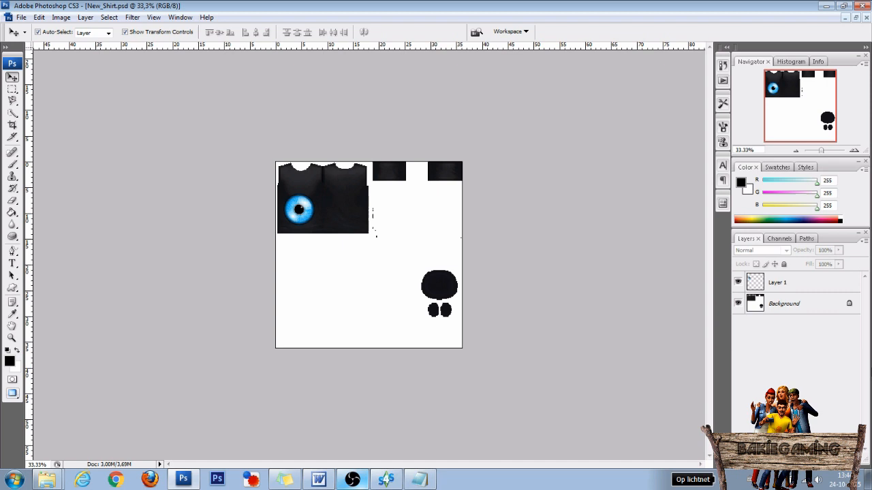
Step: Fill the Background layer solid black and show the Channels panel
click(783, 303)
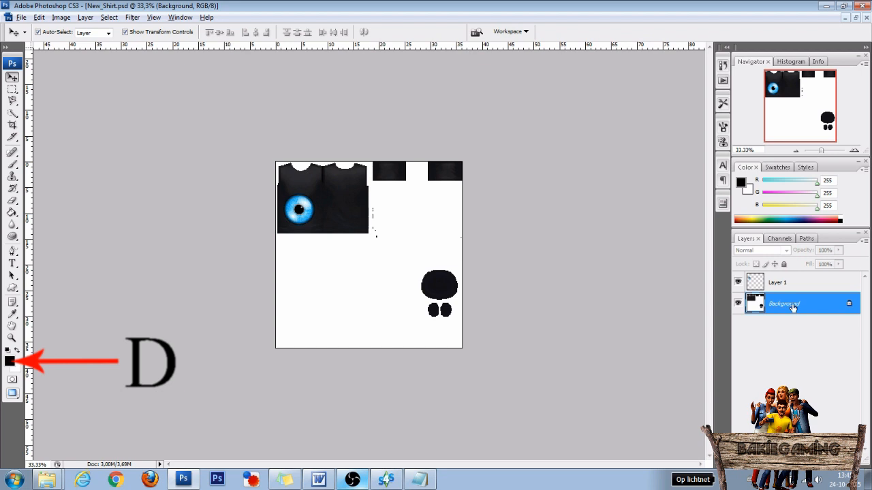
key(Alt+Delete)
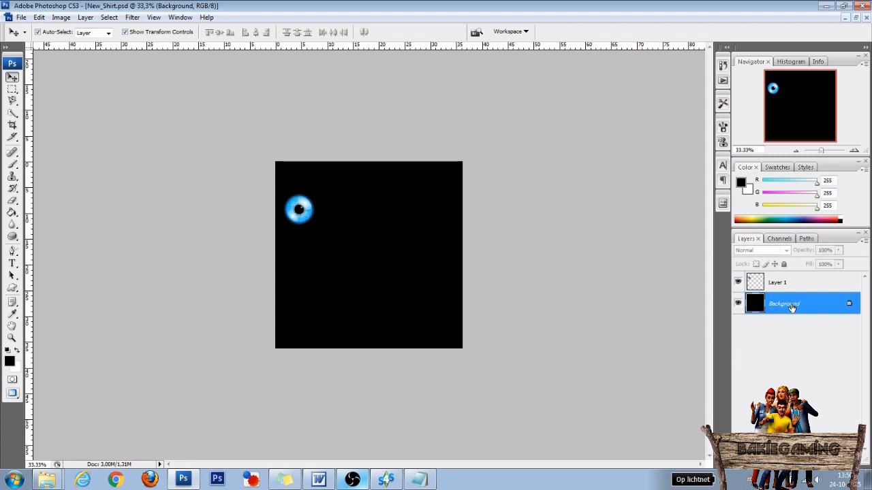
click(776, 239)
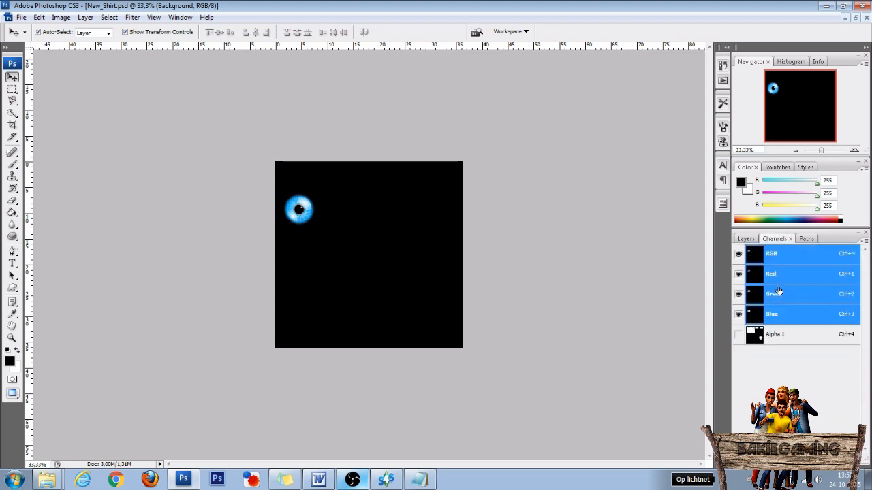
Step: Fill the Alpha 1 channel with uniform 57% grey, then return to RGB and Layers
click(775, 334)
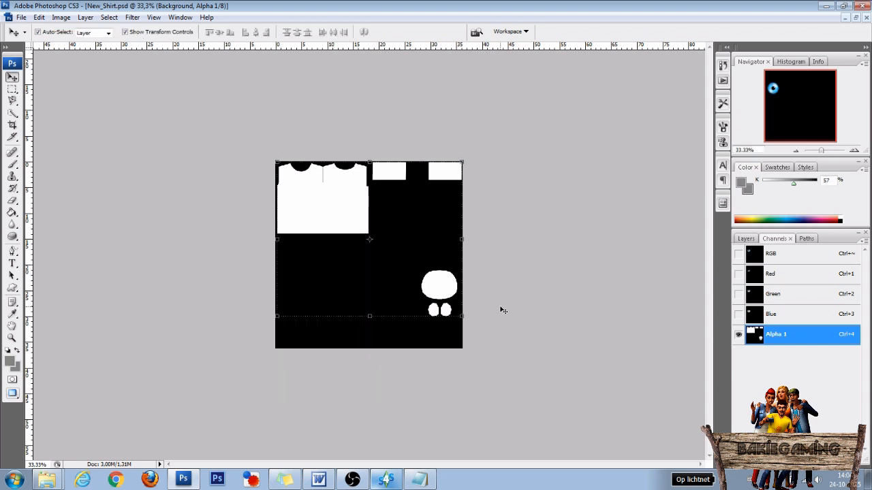
key(Alt+Delete)
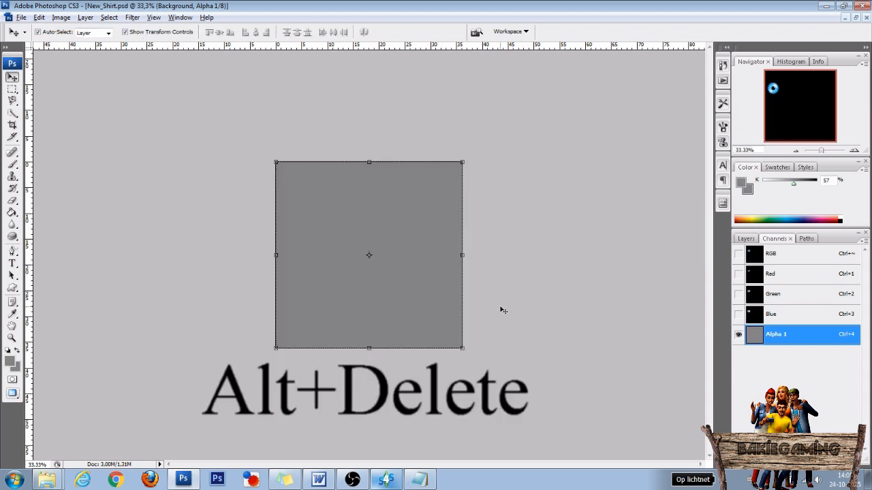
key(alt+Delete)
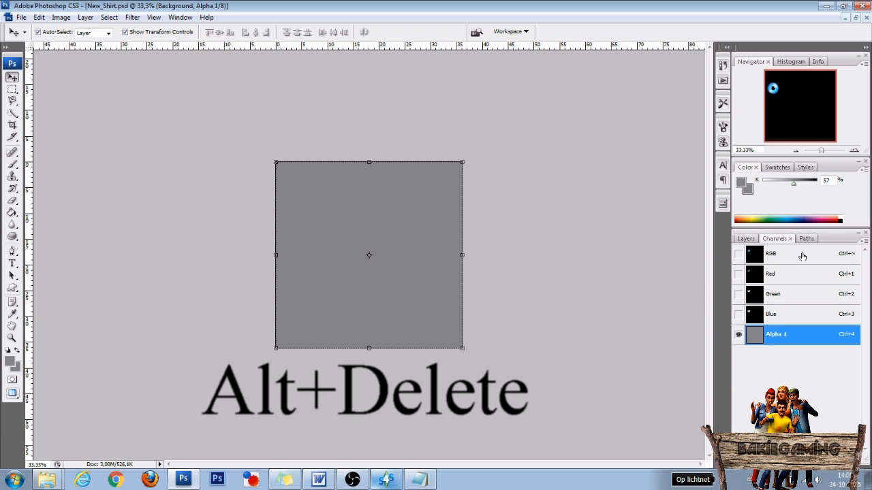
click(771, 253)
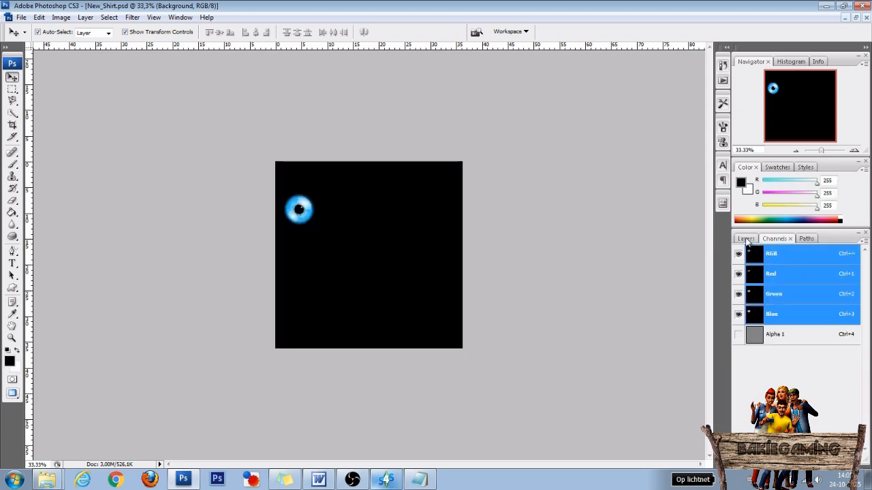
click(745, 238)
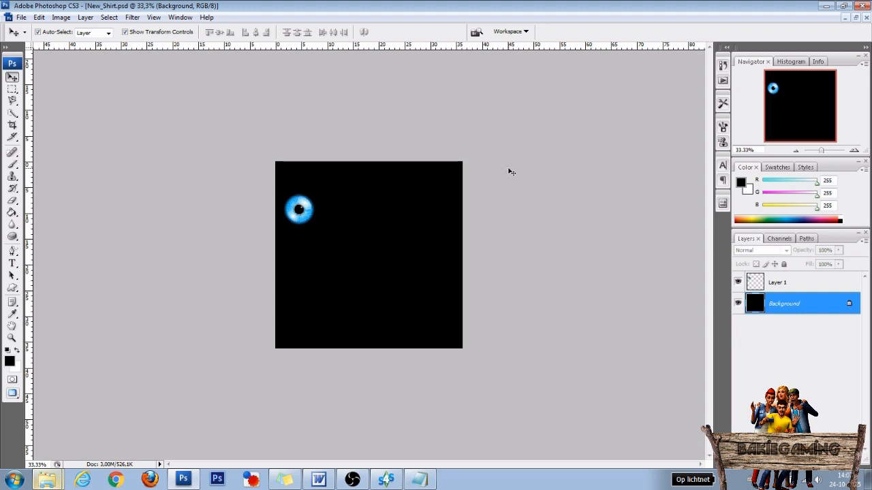
Step: Save the image as Emission_shirt.dds in D3D/DDS format with DXT5 compression
click(21, 17)
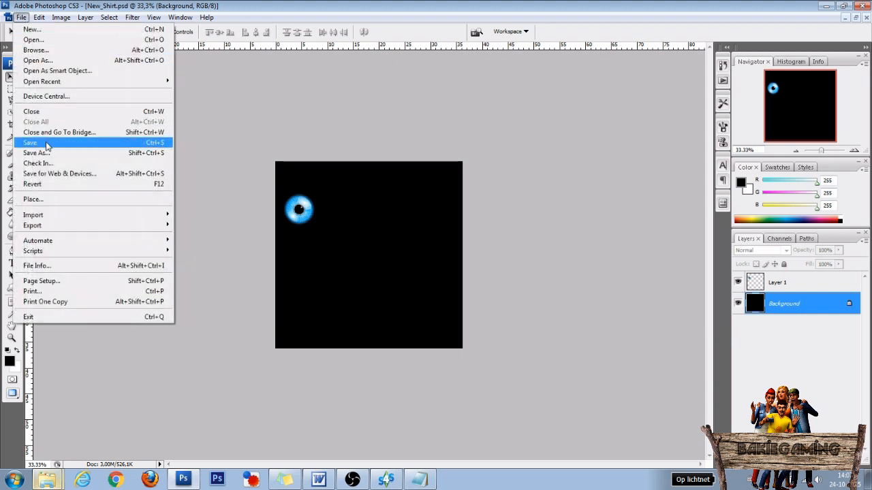
click(37, 152)
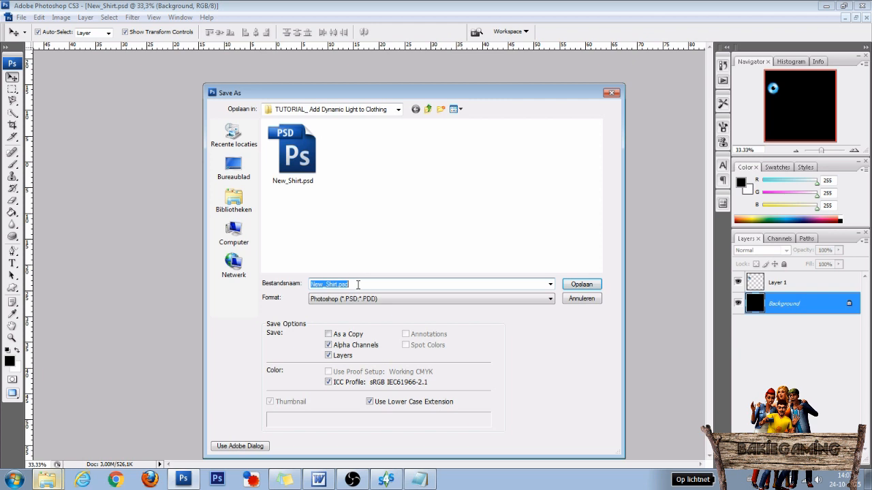
text(Emission_shirt)
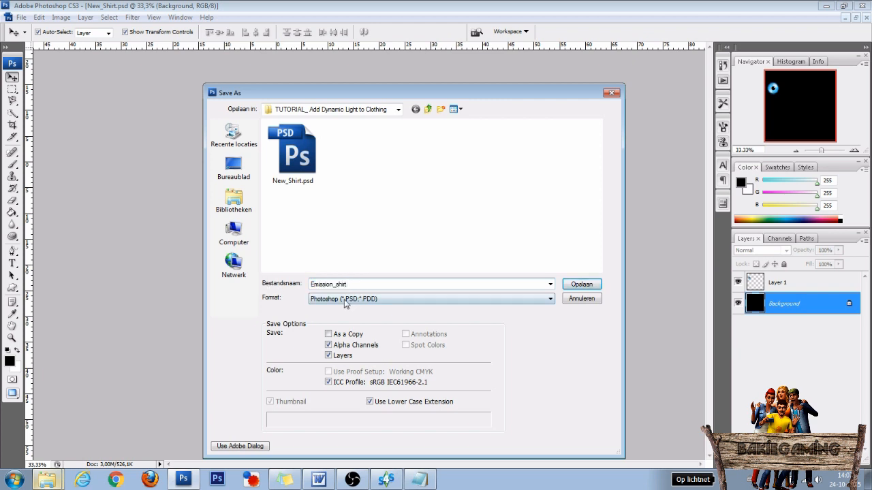
click(431, 298)
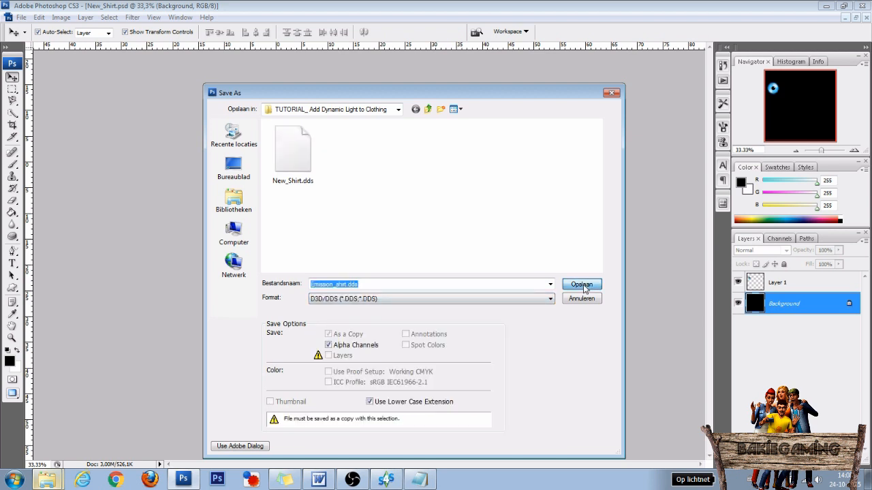
click(580, 284)
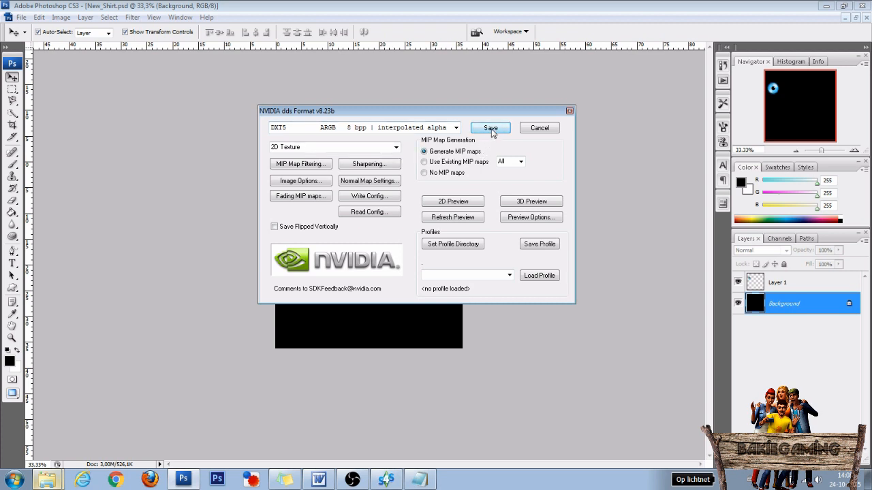
click(489, 128)
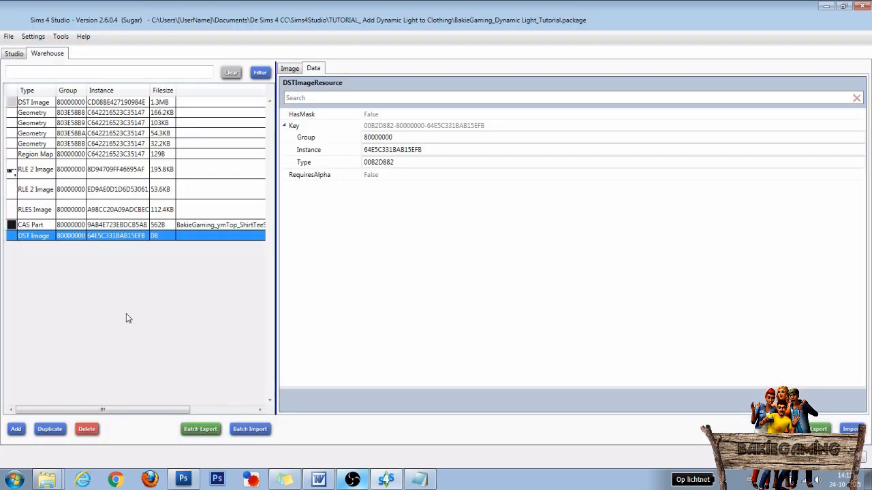
mouse_move(45, 237)
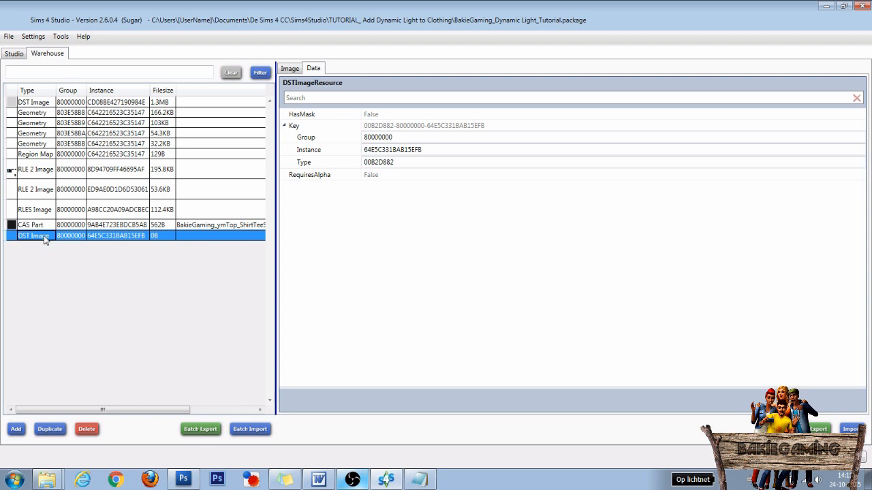
Step: Select the empty DST Image resource and import Emission_shirt.dds into it
click(290, 68)
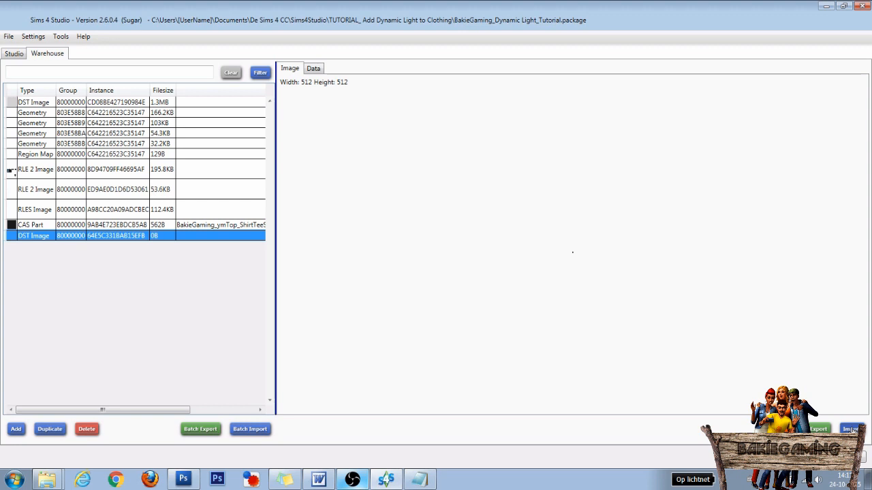
click(851, 429)
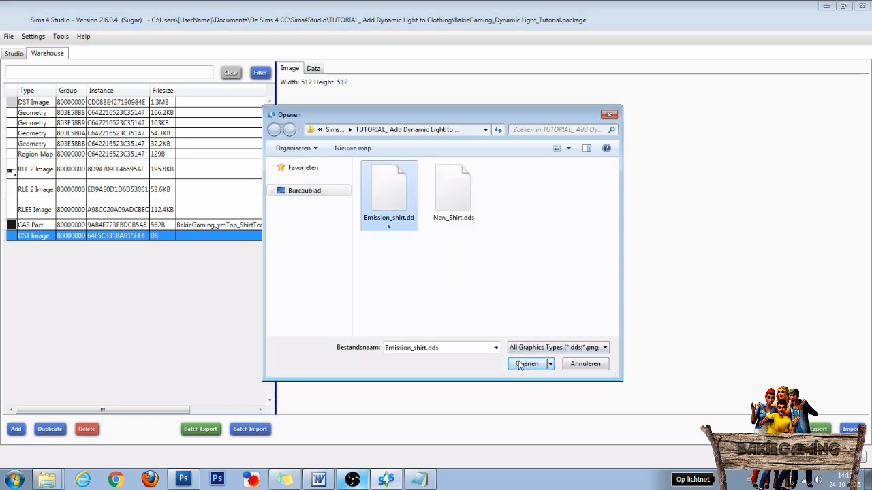
click(526, 363)
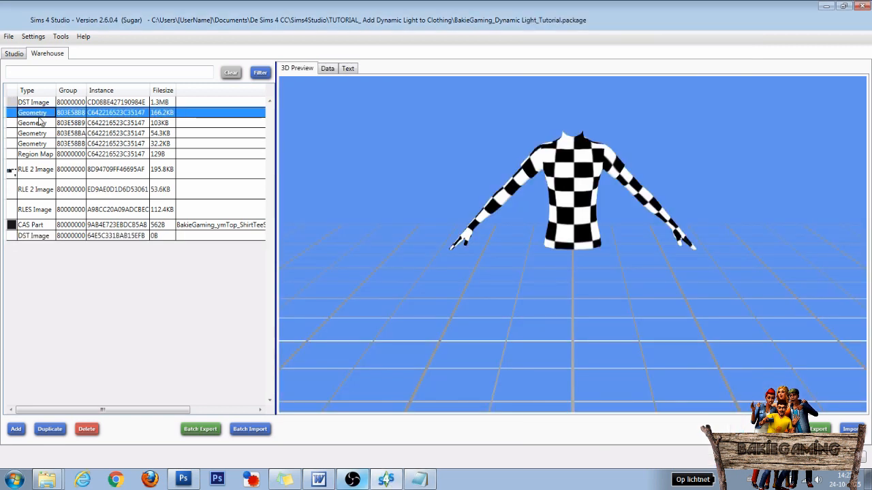
Step: Preview the Geometry meshes, then show the first Geometry resource's data and material block
click(32, 123)
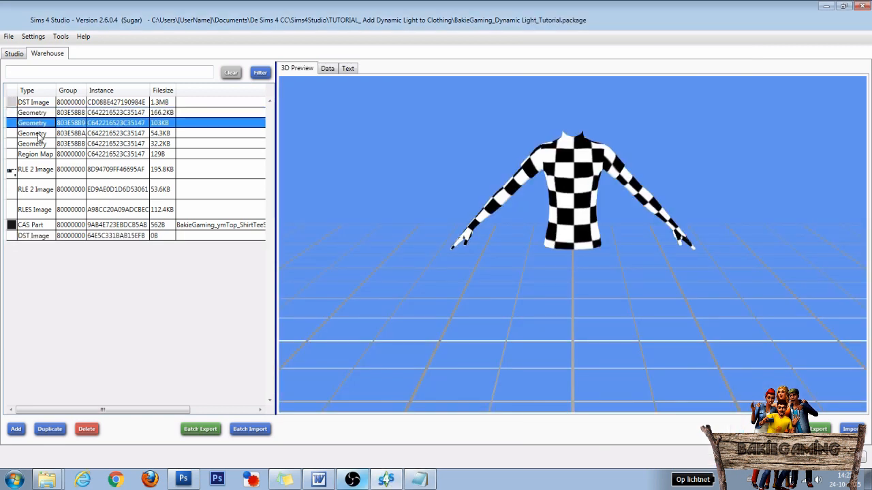
click(32, 143)
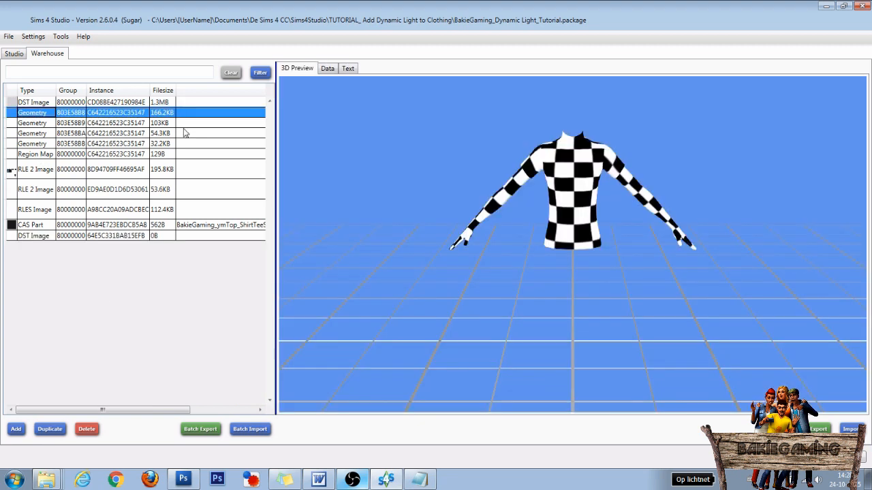
click(327, 67)
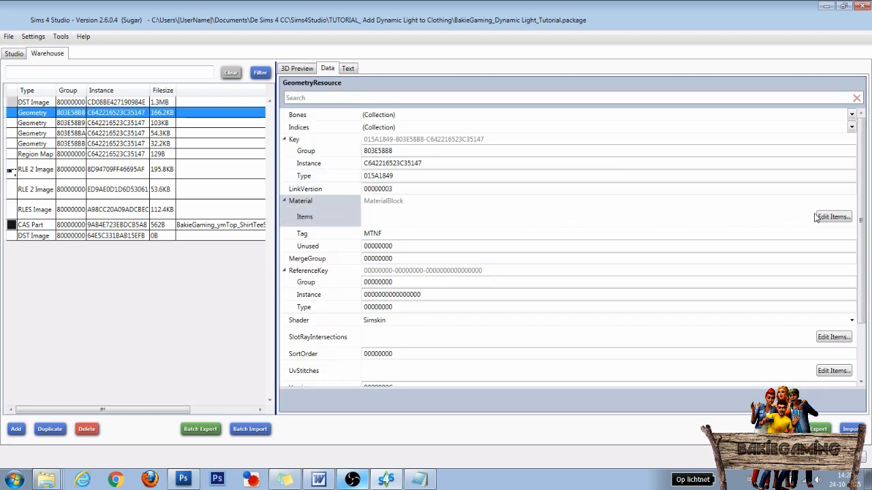
Step: Add an EmissionMap material item with Typecode set to Texture
click(305, 217)
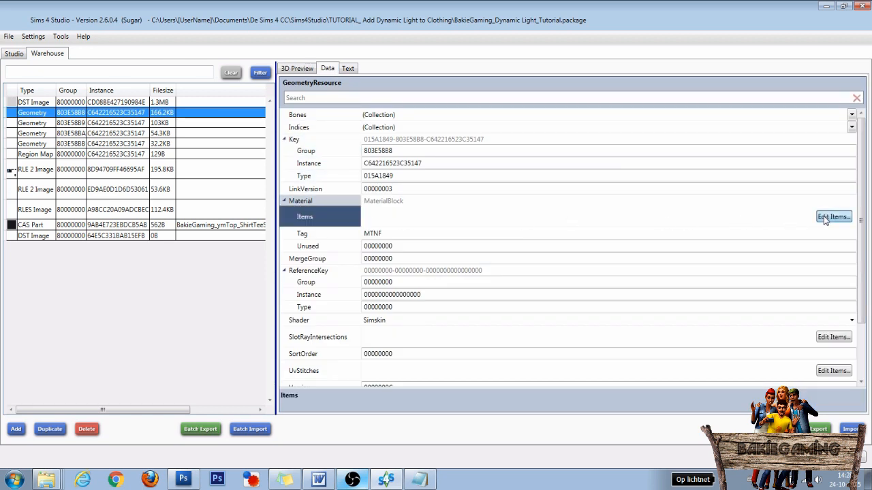
click(833, 217)
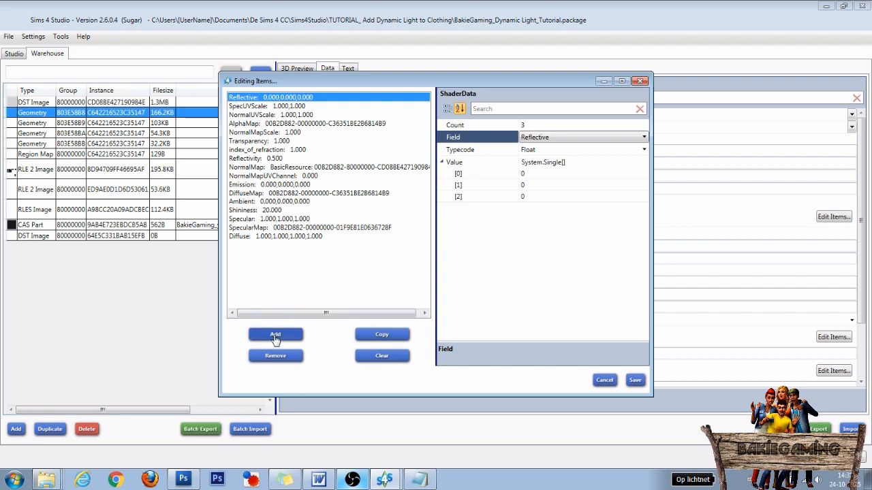
click(642, 137)
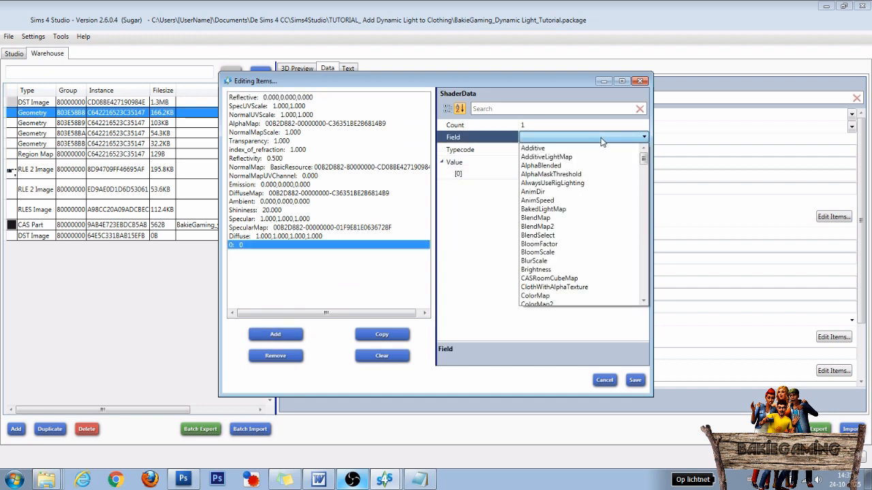
scroll(down, 3)
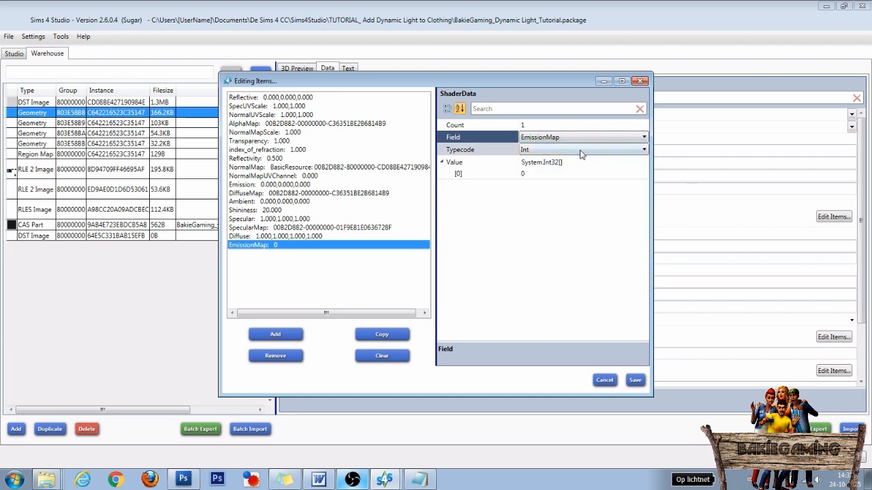
click(581, 149)
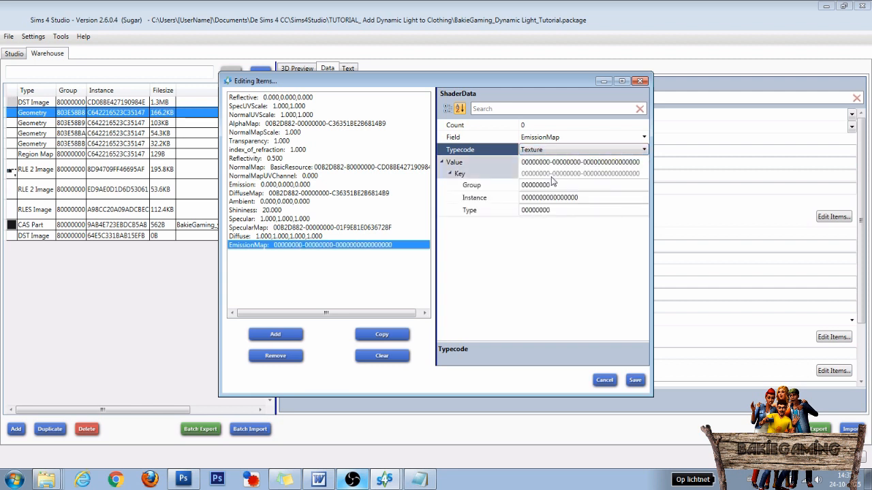
mouse_move(420, 479)
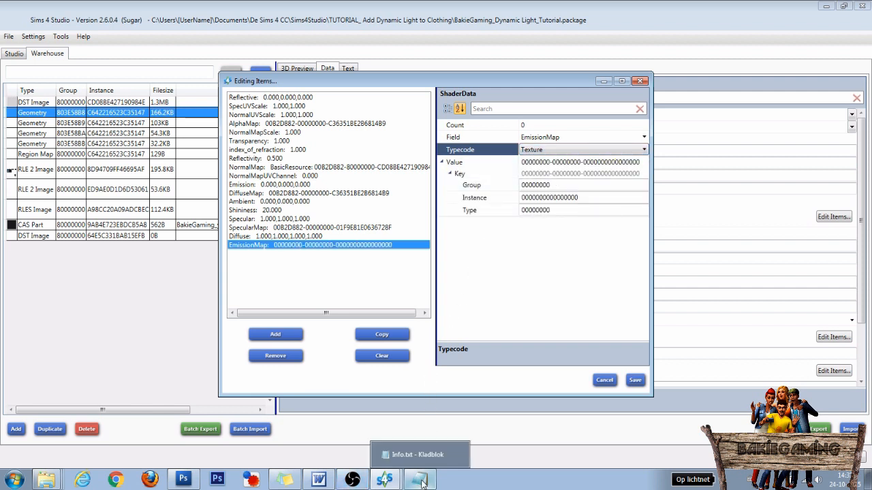
Step: Fill the EmissionMap key with Group, Instance and Type from Info.txt, and save the entry
click(420, 476)
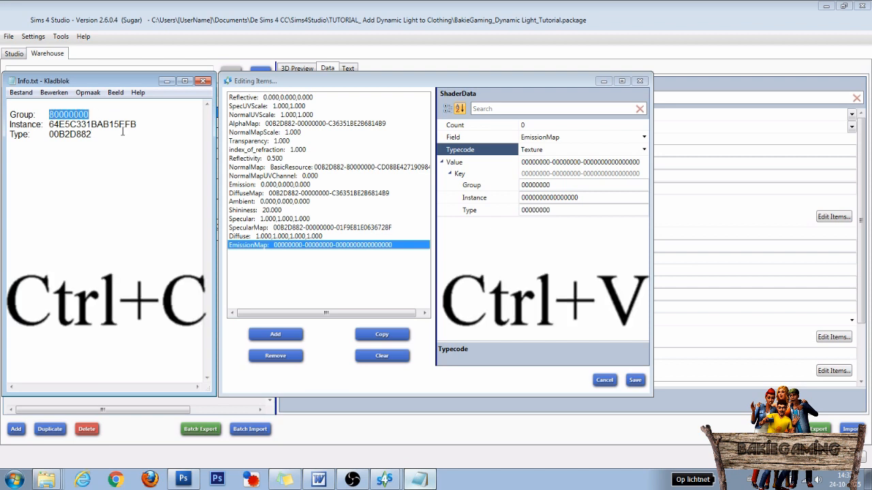
click(472, 185)
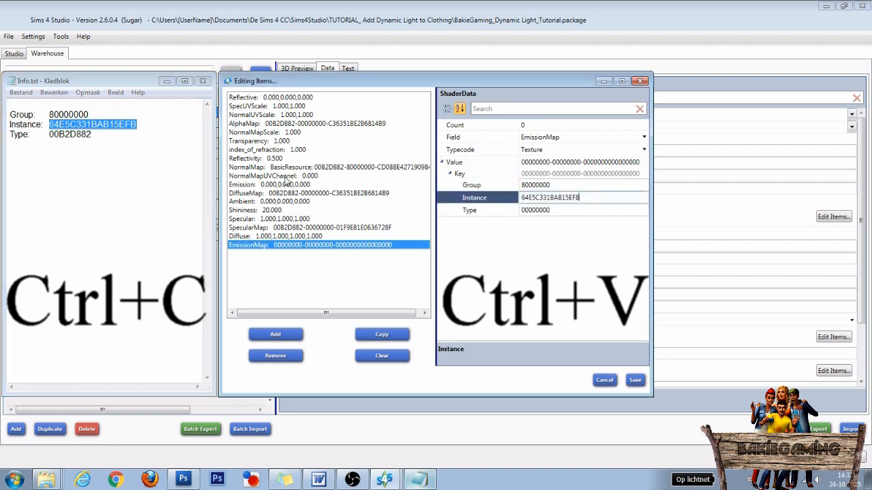
double_click(69, 135)
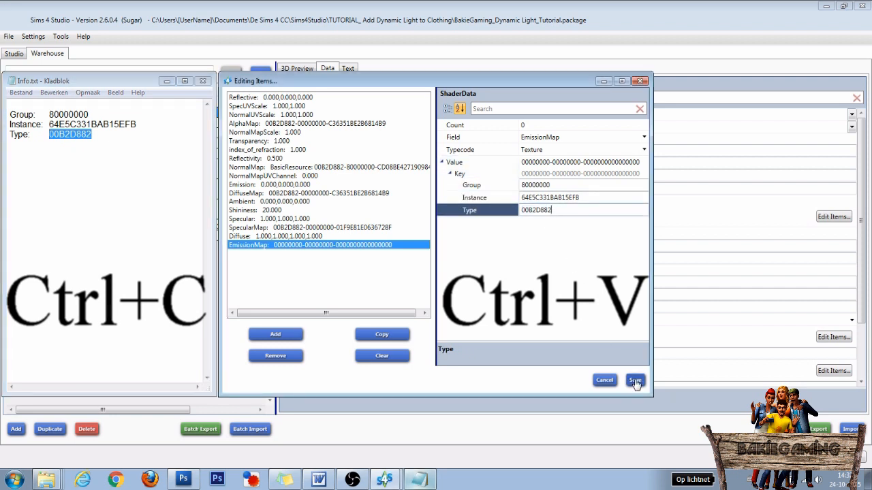
click(633, 380)
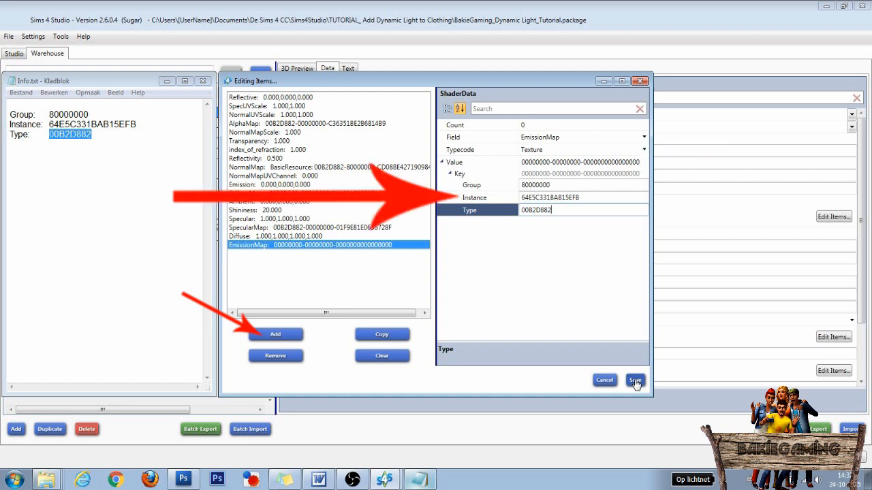
click(634, 380)
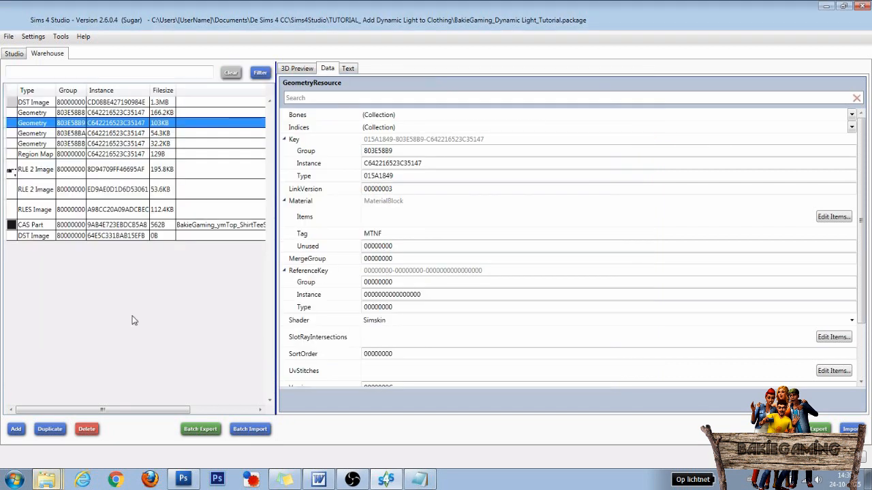
mouse_move(728, 401)
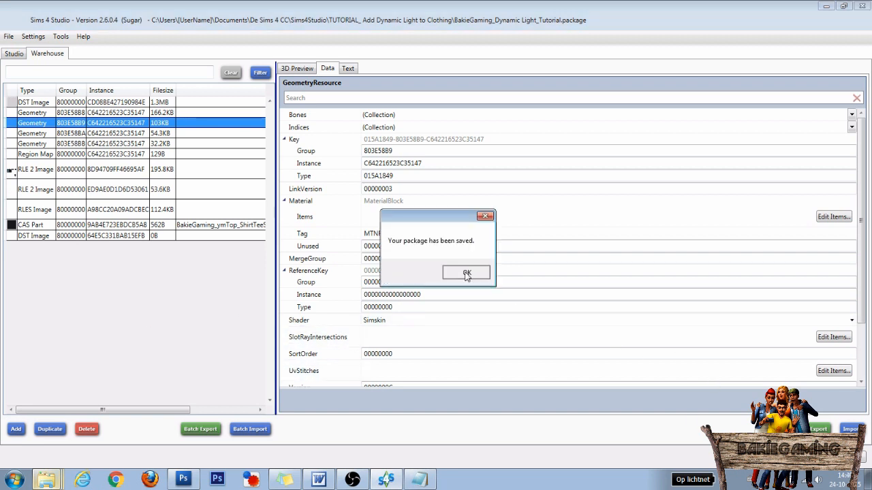
Step: Acknowledge the 'Your package has been saved' confirmation
click(466, 273)
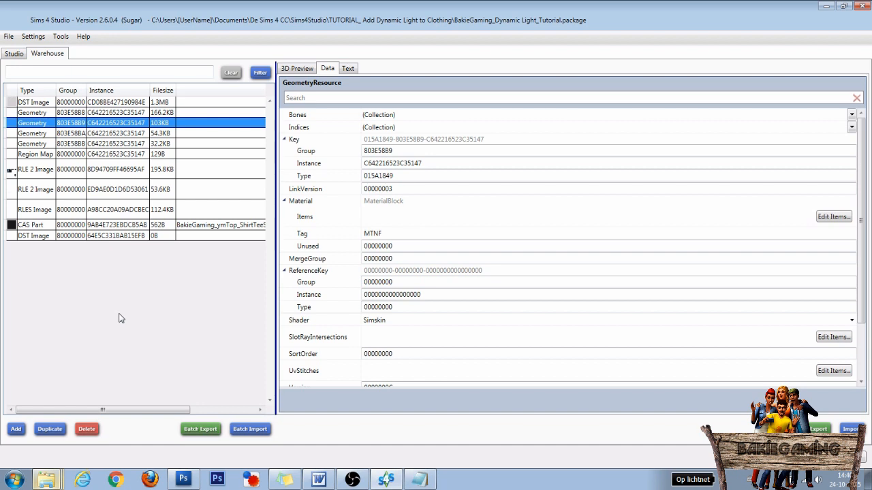